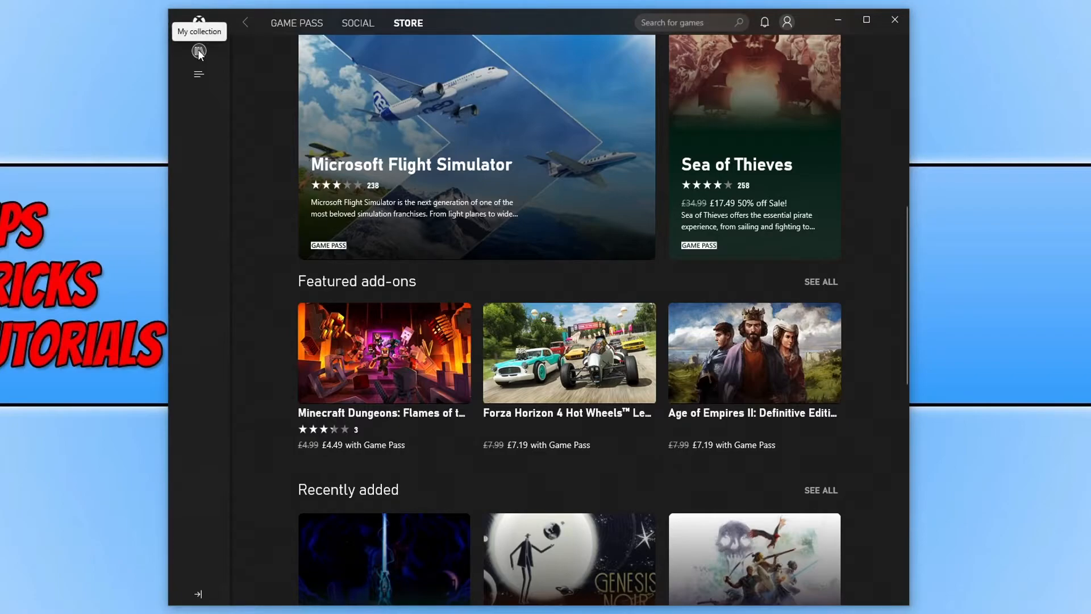
Step: Switch from the store to the My collection page, which prompts to sign in
left_click(199, 51)
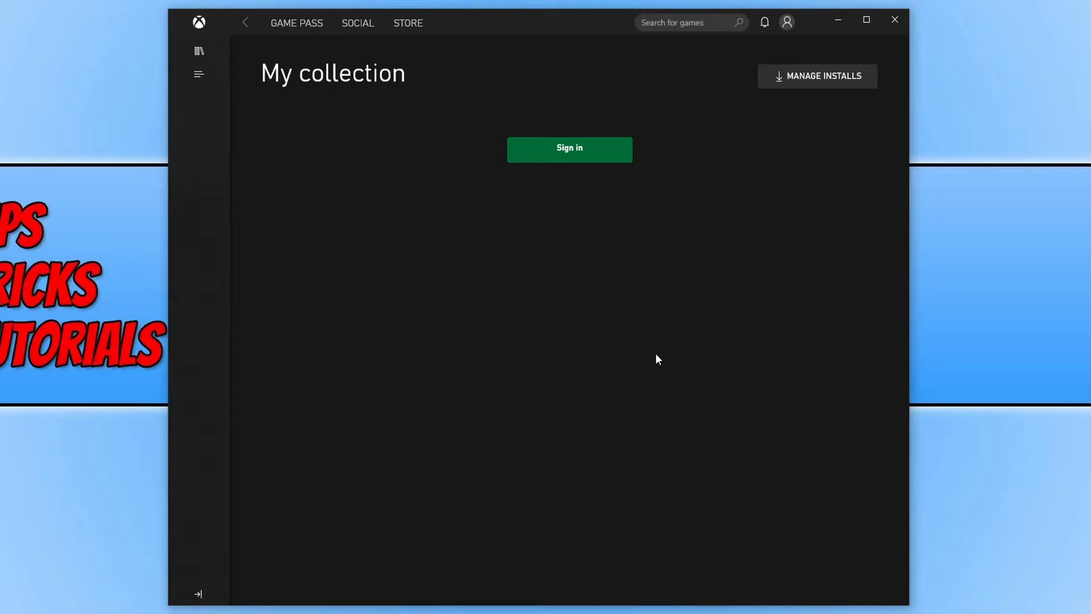
mouse_move(673, 337)
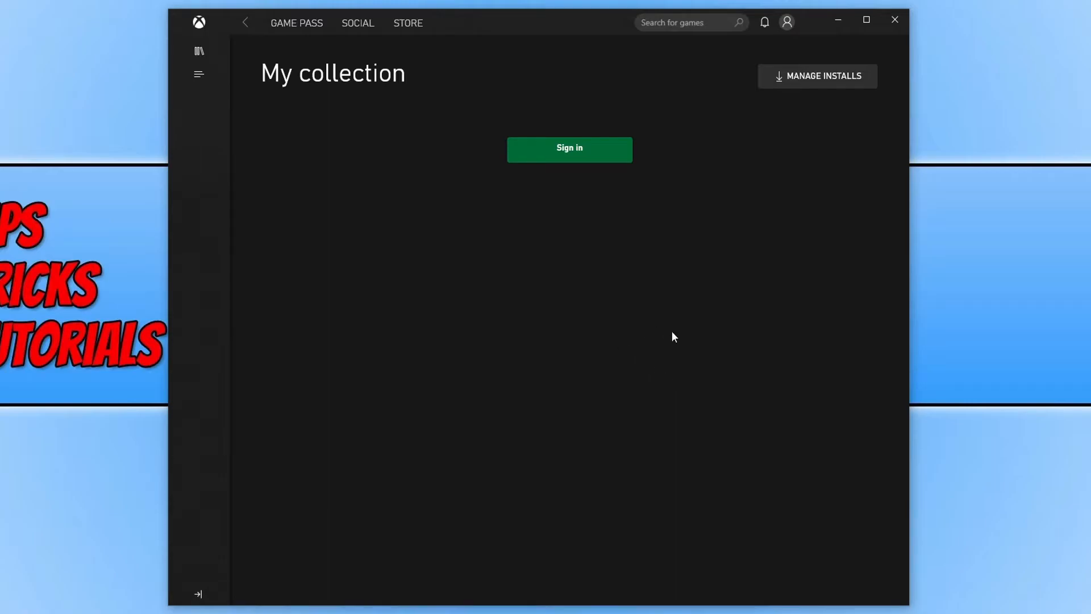
left_click(689, 23)
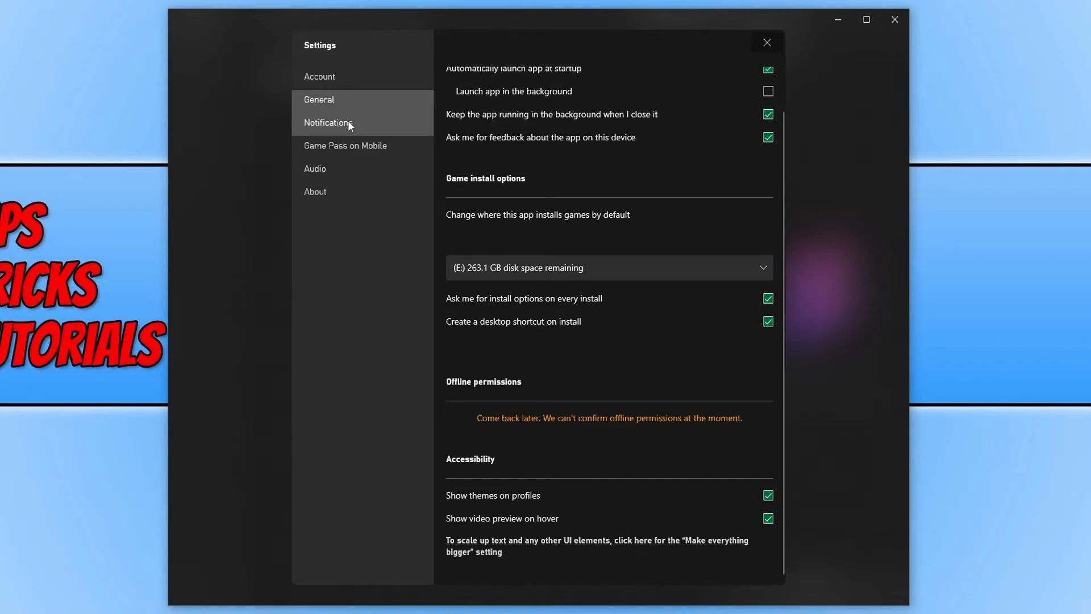
Step: Show the Notifications settings, which require signing in to Xbox Live
left_click(327, 123)
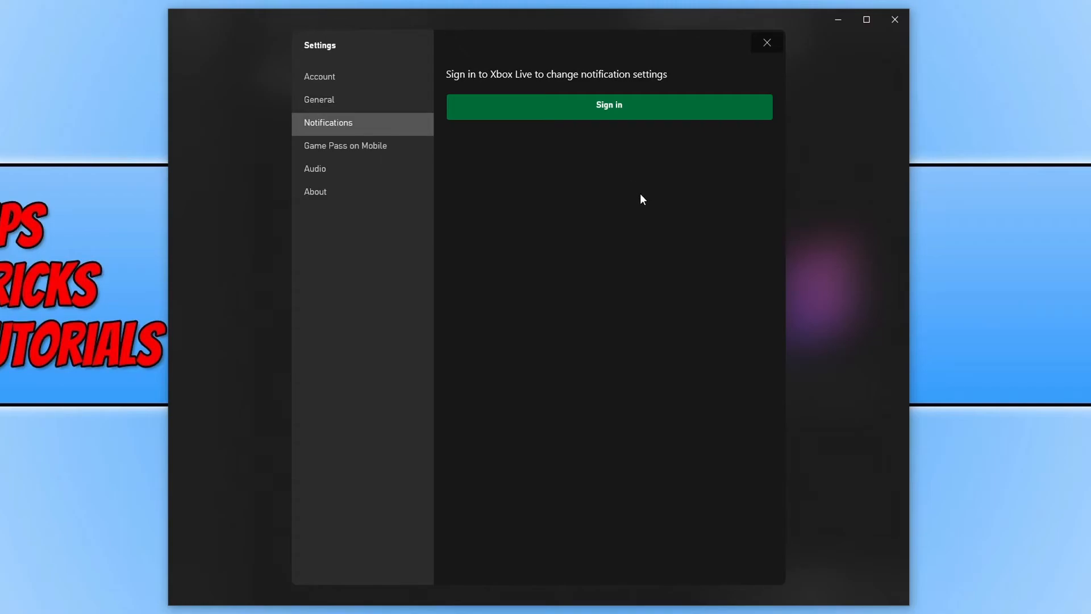
left_click(346, 146)
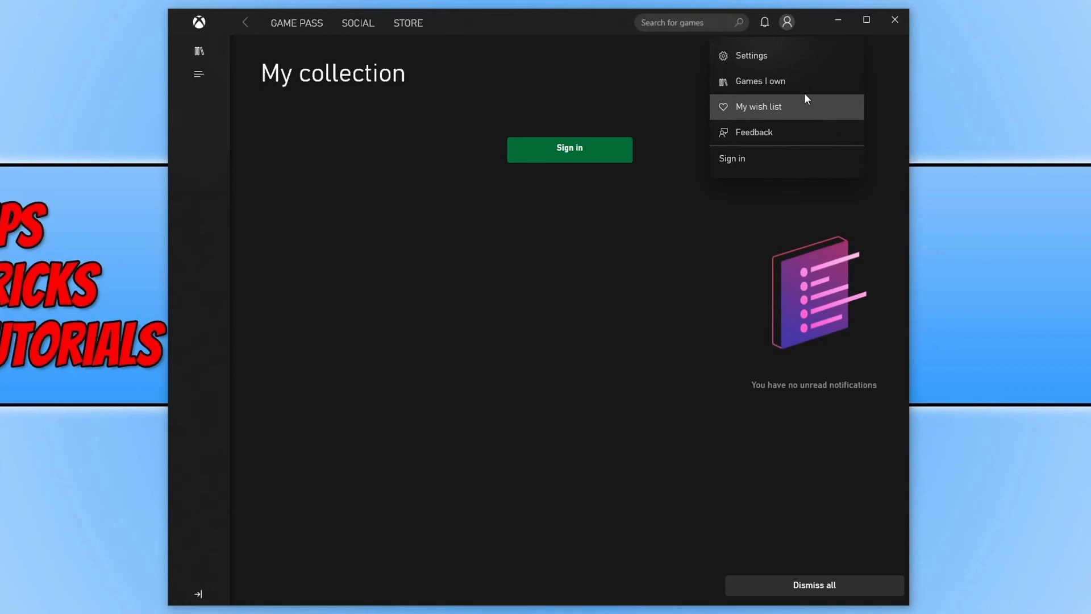
mouse_move(348, 137)
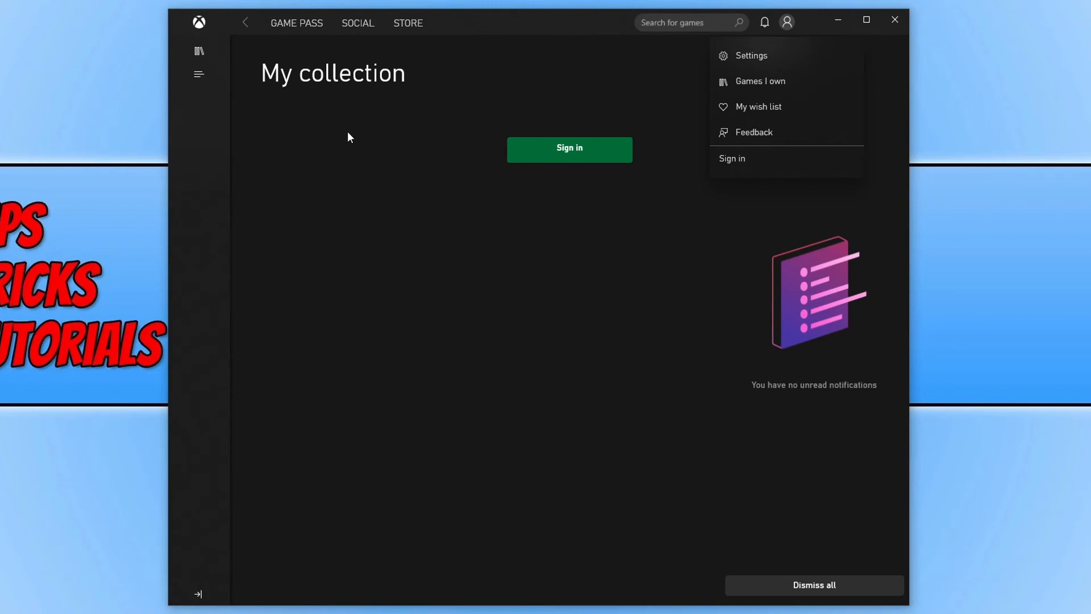